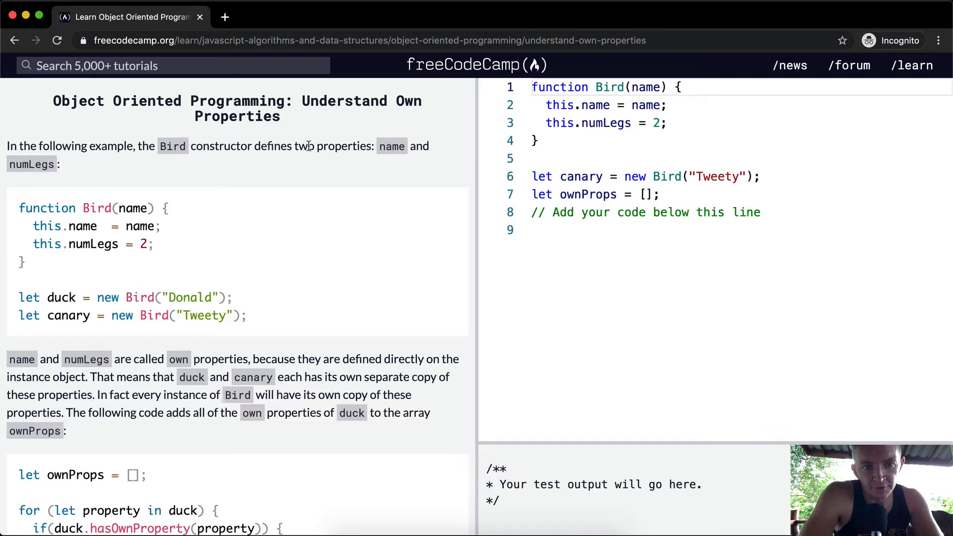
Review the example for...in loop and its printed output highlighting numLegs.
{"action": "left_click_drag", "start_coordinate": [157, 226], "coordinate": [140, 244]}
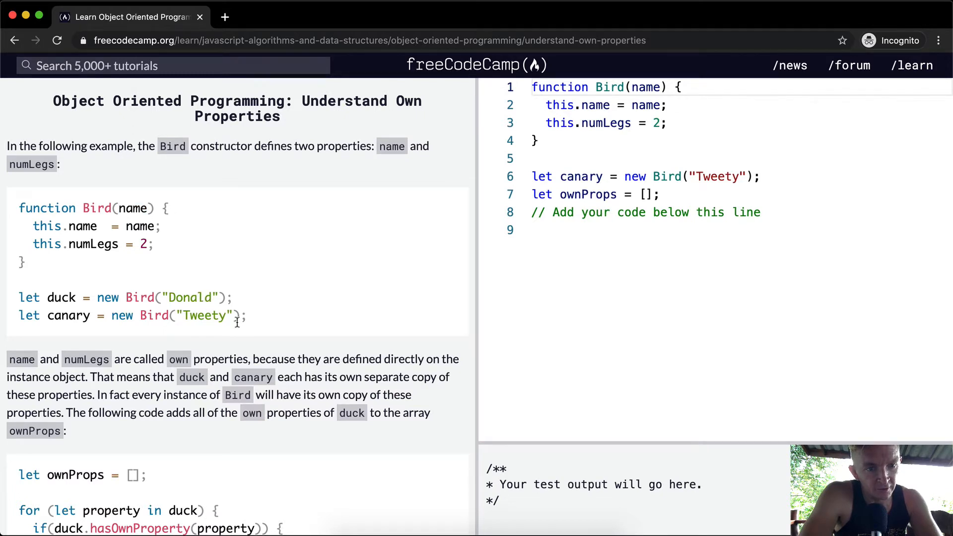
{"action": "scroll", "scroll_direction": "down", "scroll_amount": 3}
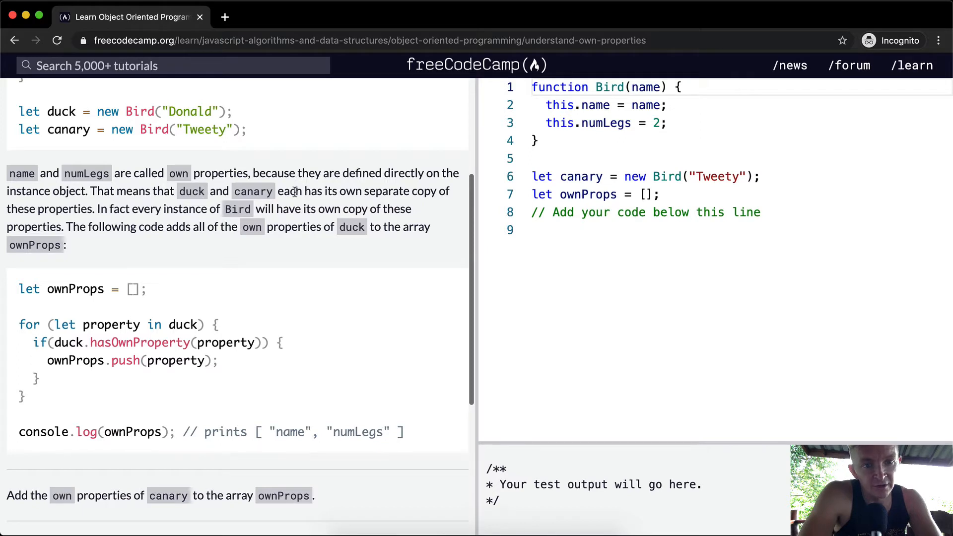
{"action": "mouse_move", "coordinate": [117, 220]}
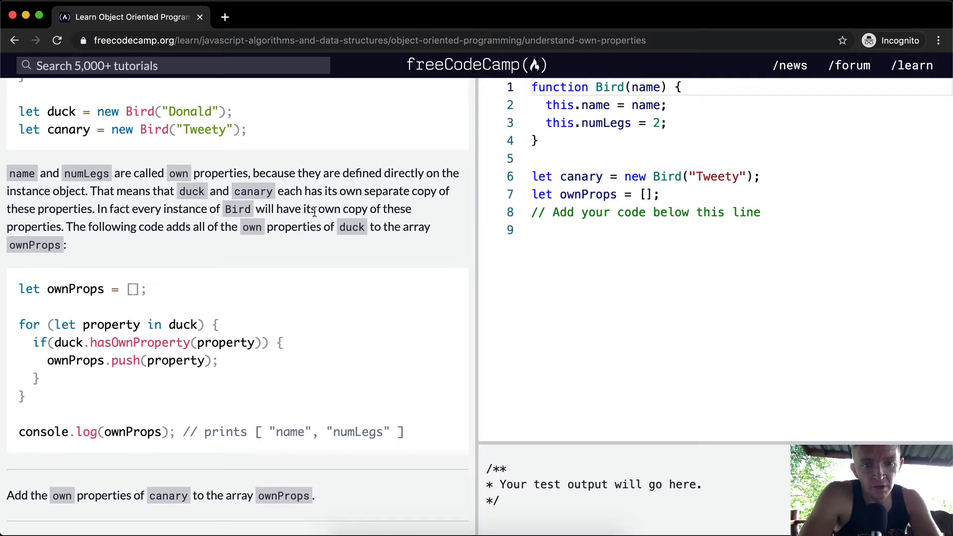
{"action": "mouse_move", "coordinate": [121, 240]}
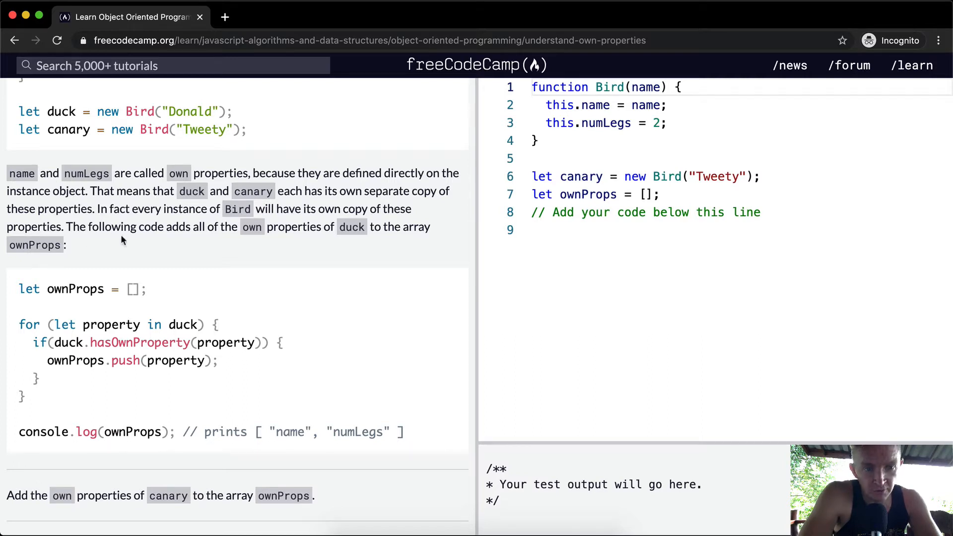
{"action": "mouse_move", "coordinate": [240, 241]}
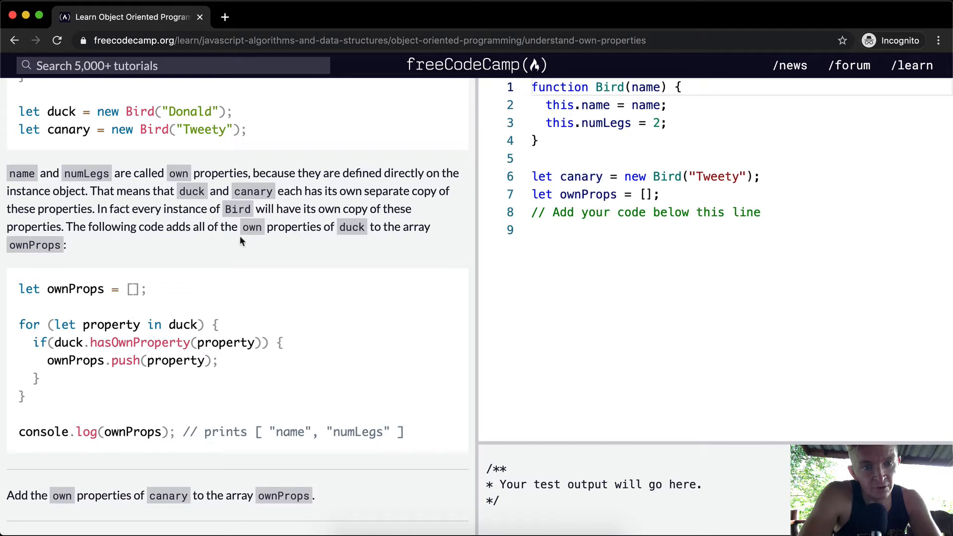
{"action": "mouse_move", "coordinate": [88, 257]}
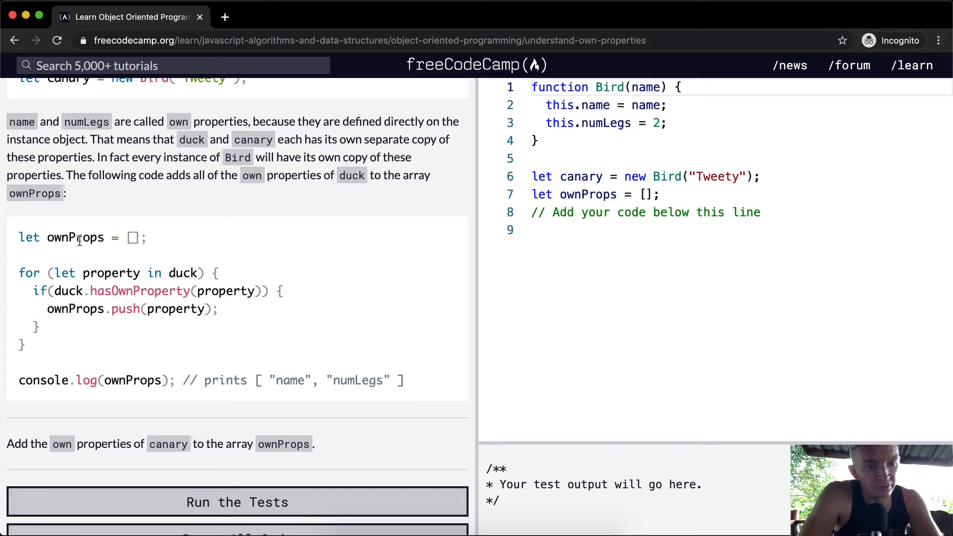
{"action": "double_click", "coordinate": [175, 308]}
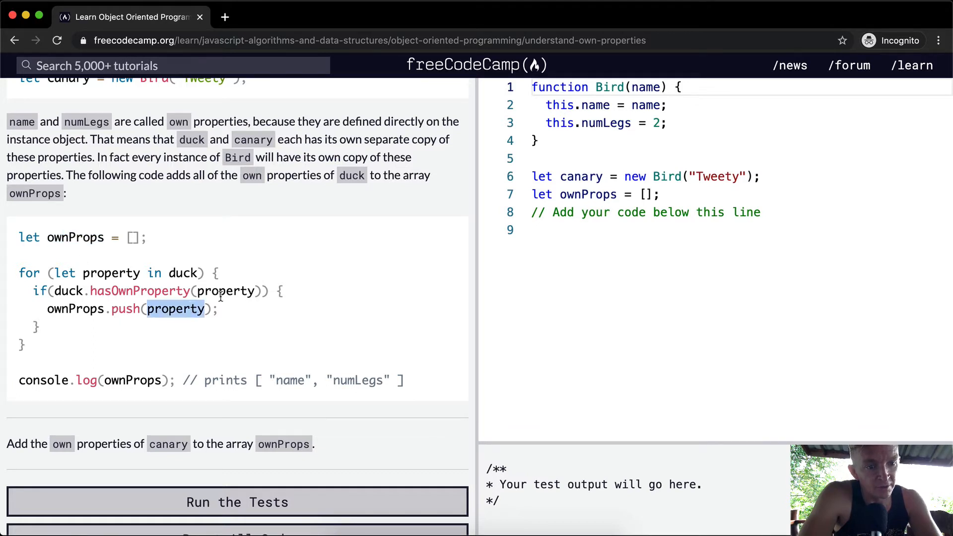
{"action": "scroll", "scroll_direction": "down", "scroll_amount": 3}
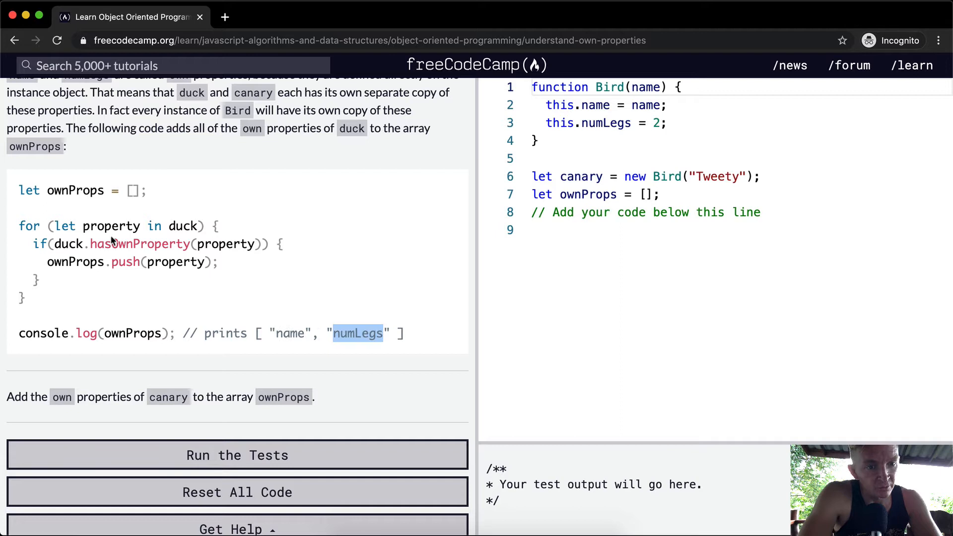
{"action": "double_click", "coordinate": [111, 227]}
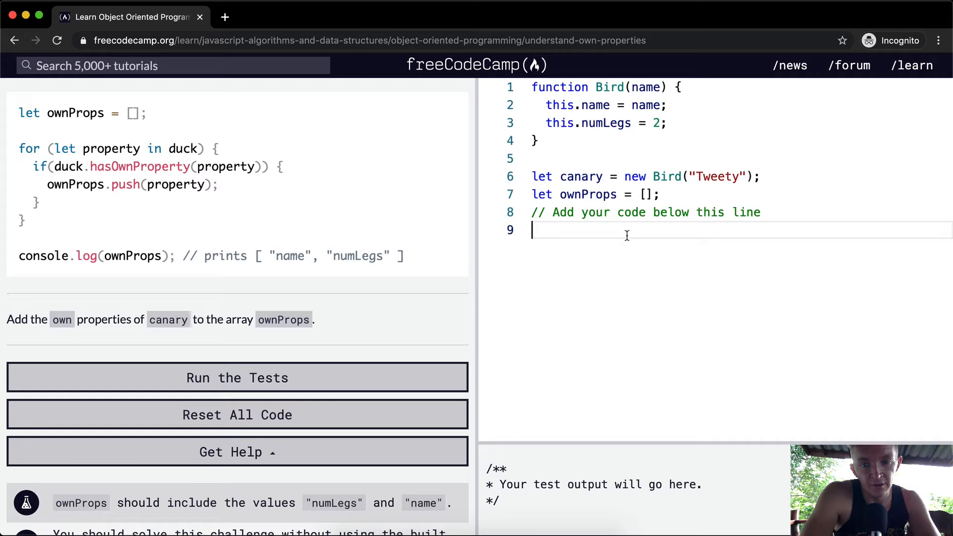
Write a for...in loop over canary with a canary.hasOwnProperty(property) check.
{"action": "type", "text": "for ("}
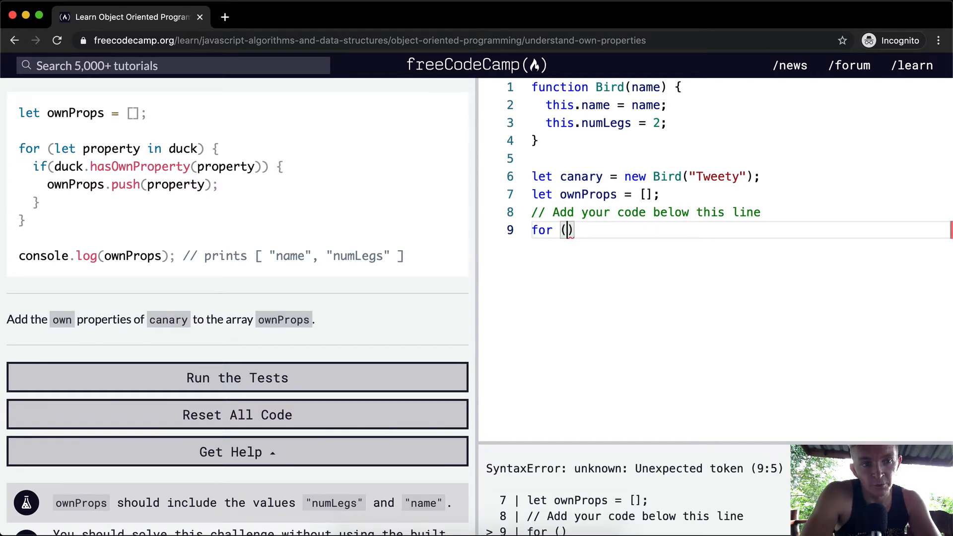
{"action": "type", "text": "let"}
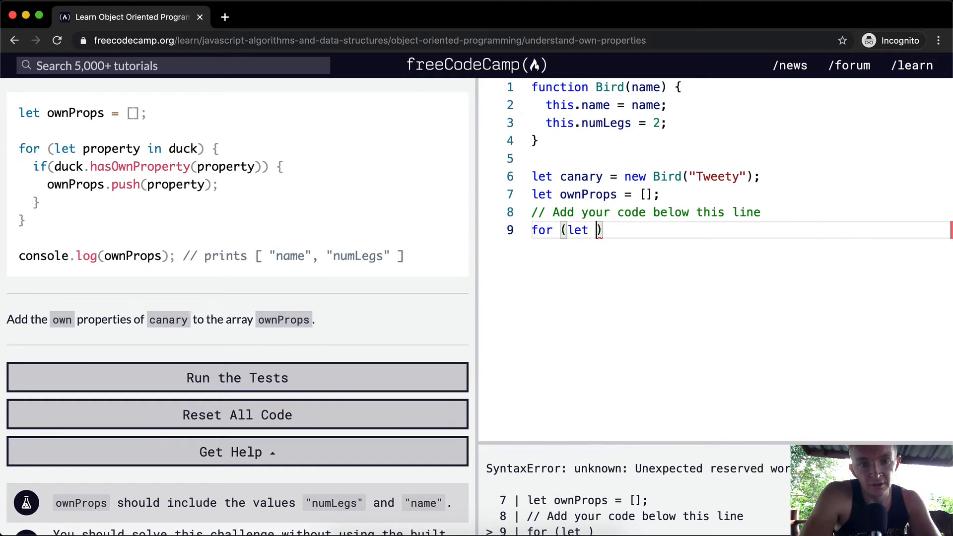
{"action": "type", "text": "property i"}
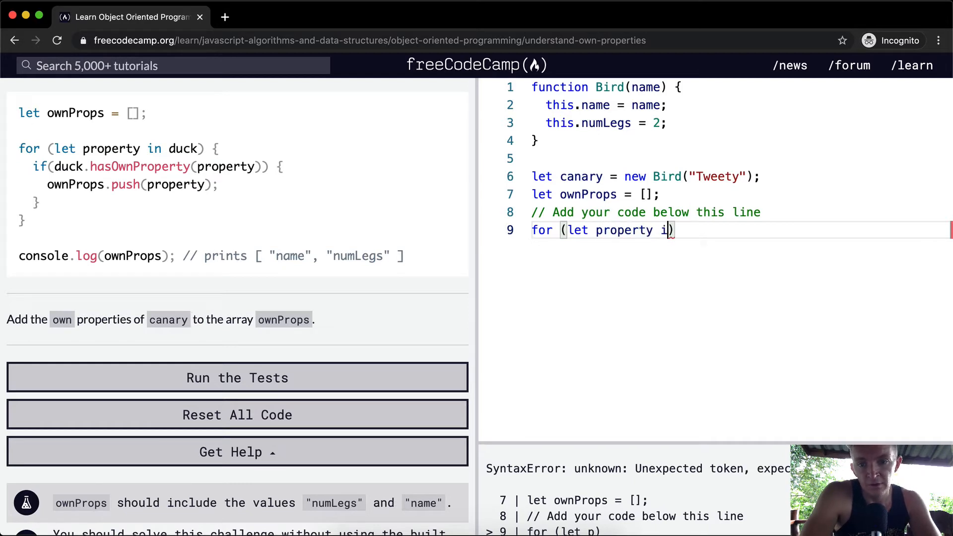
{"action": "type", "text": "n"}
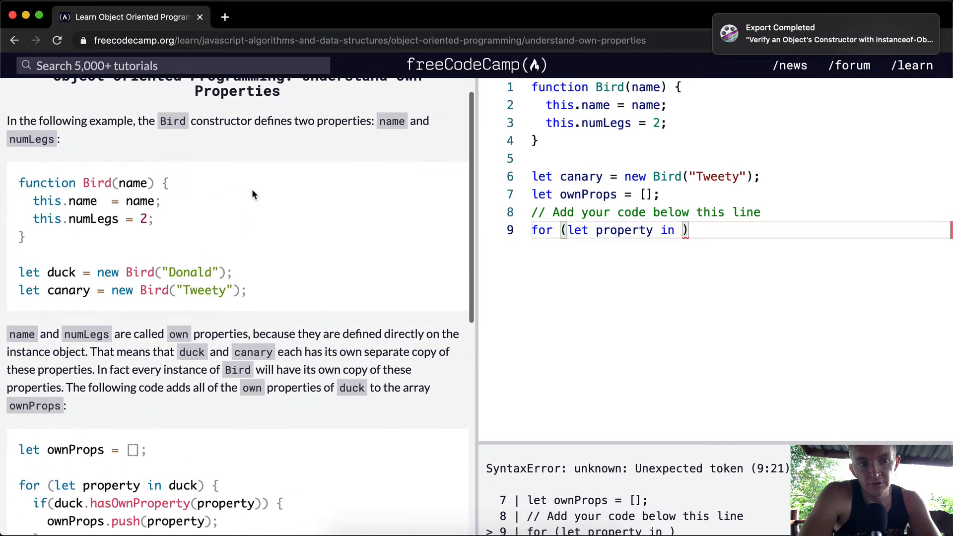
{"action": "scroll", "scroll_direction": "down", "scroll_amount": 3}
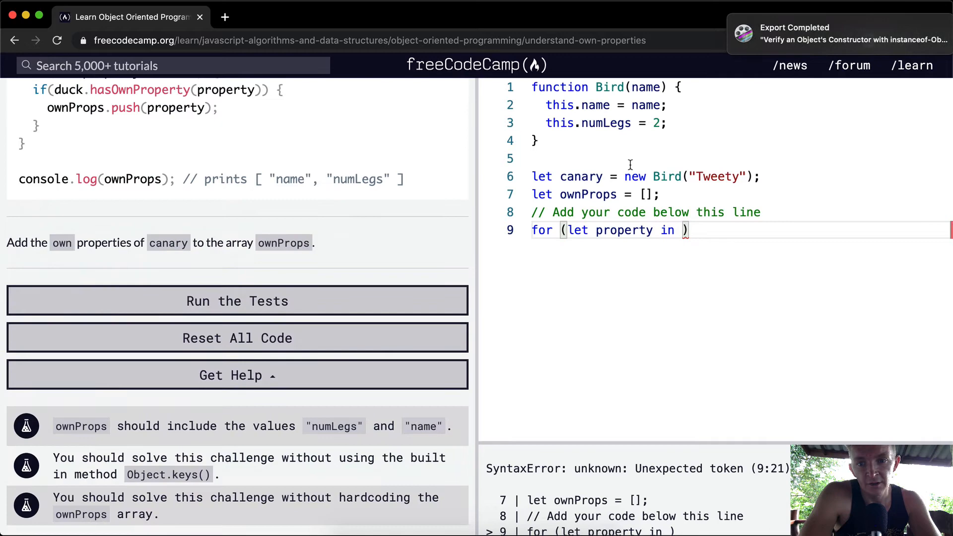
{"action": "type", "text": "canary"}
{"action": "type", "text": "if ("}
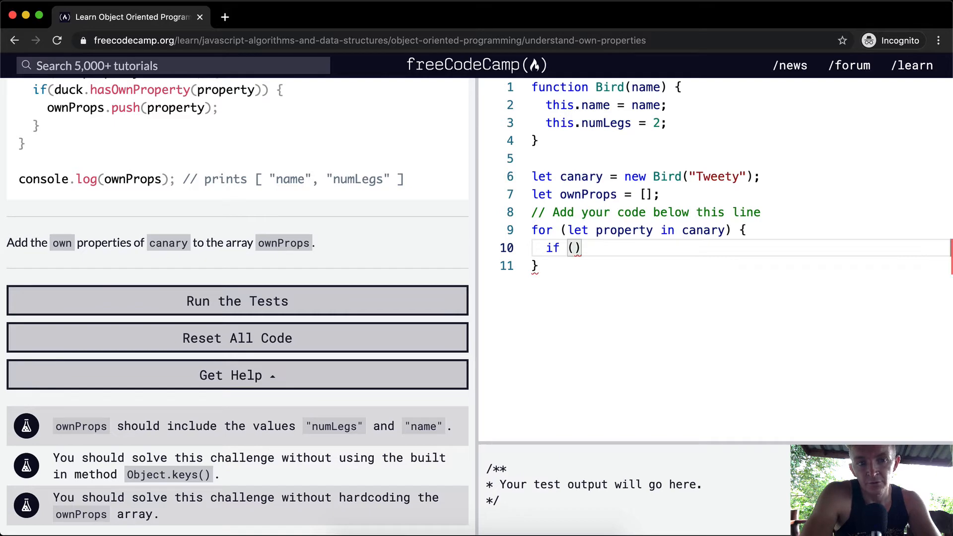
{"action": "type", "text": "d"}
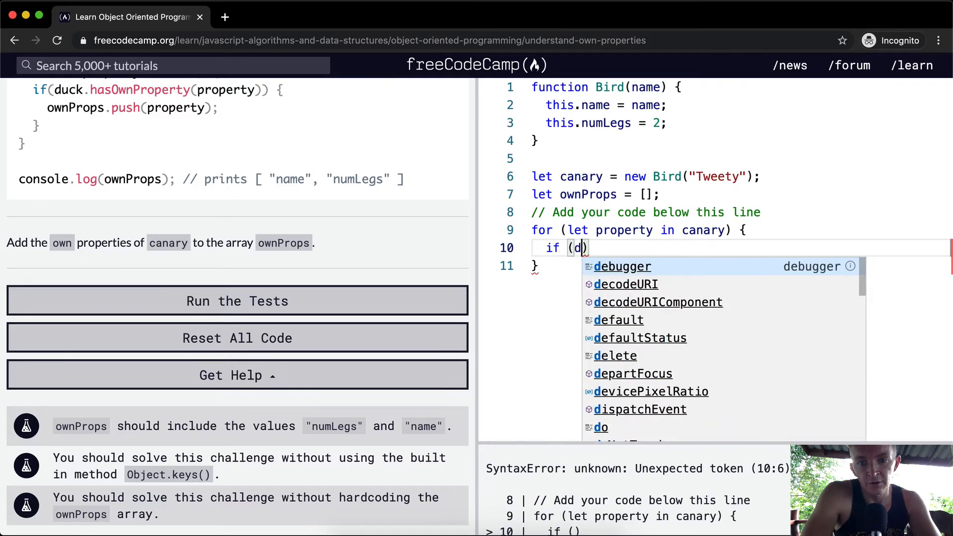
{"action": "type", "text": "canary"}
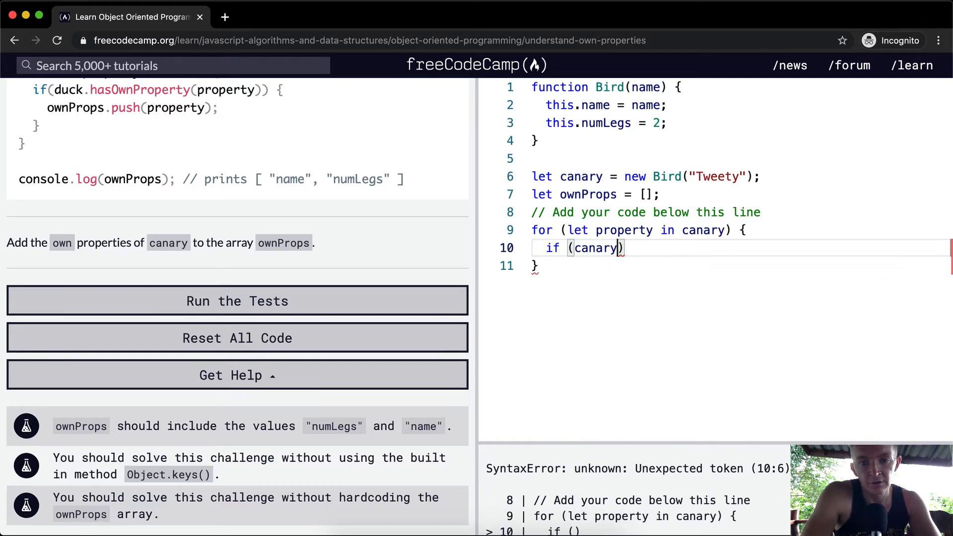
{"action": "type", "text": ".hasOwnPro"}
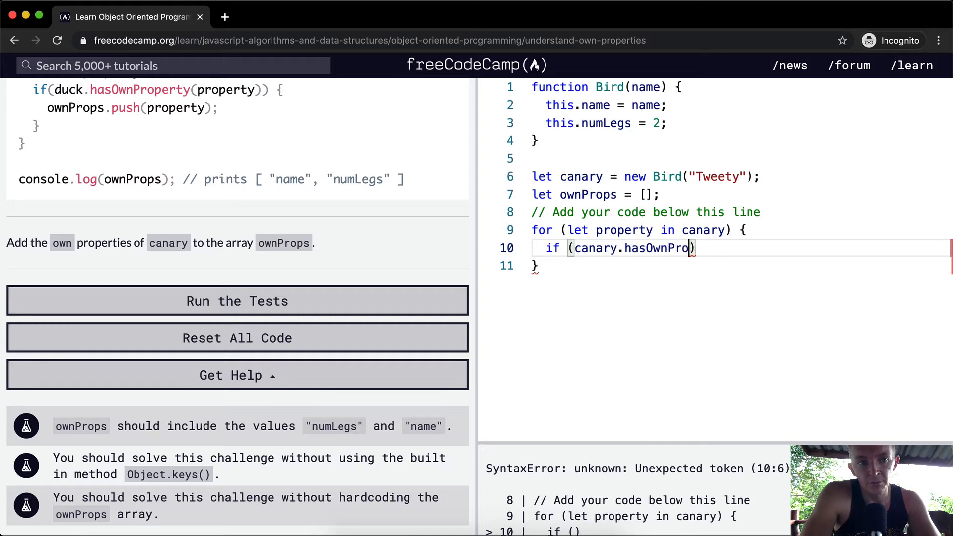
{"action": "type", "text": "perty"}
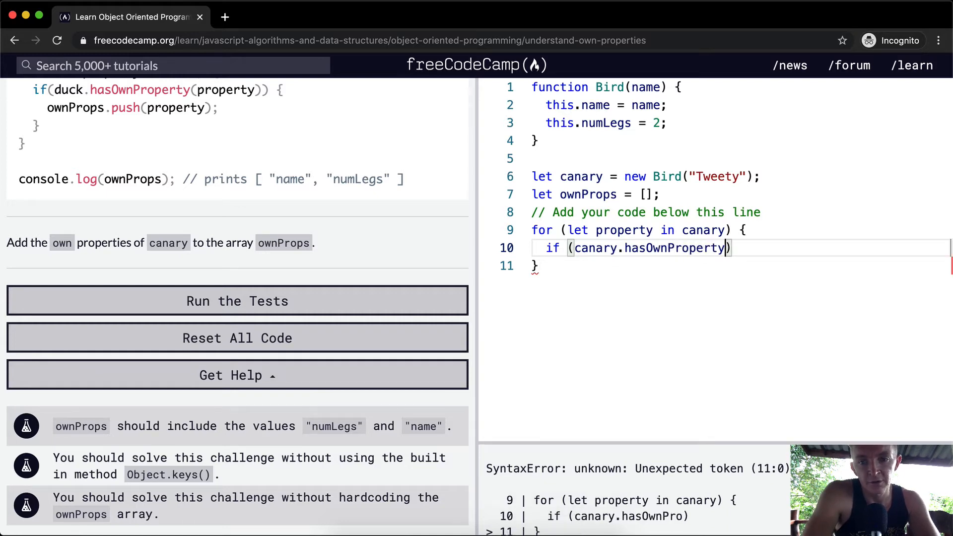
{"action": "type", "text": "(property"}
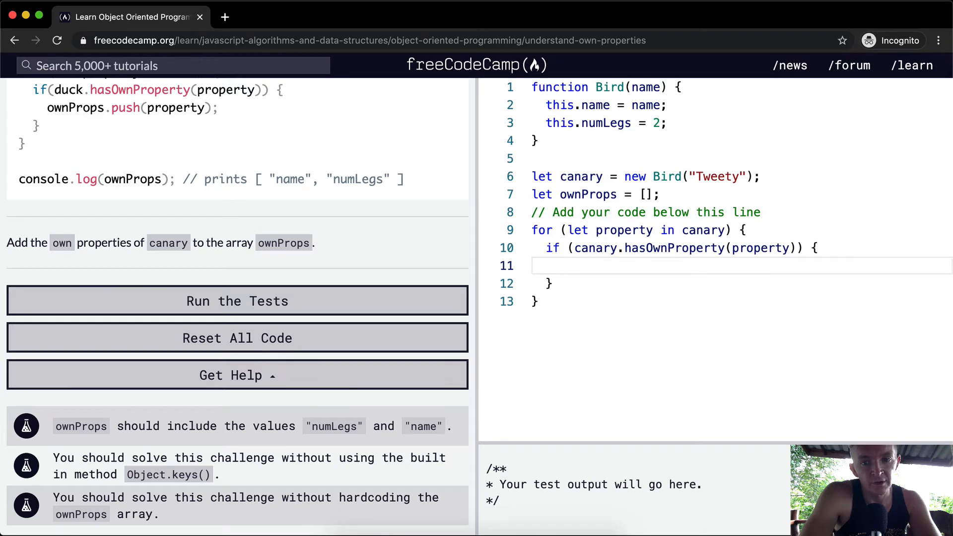
Push each own property into ownProps inside the if block.
{"action": "type", "text": "ownProps"}
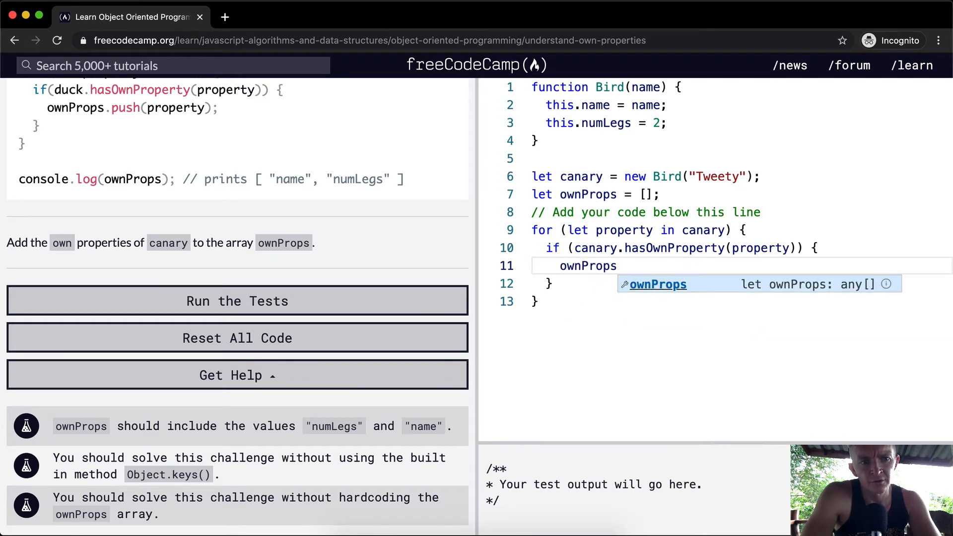
{"action": "type", "text": ".push(property);"}
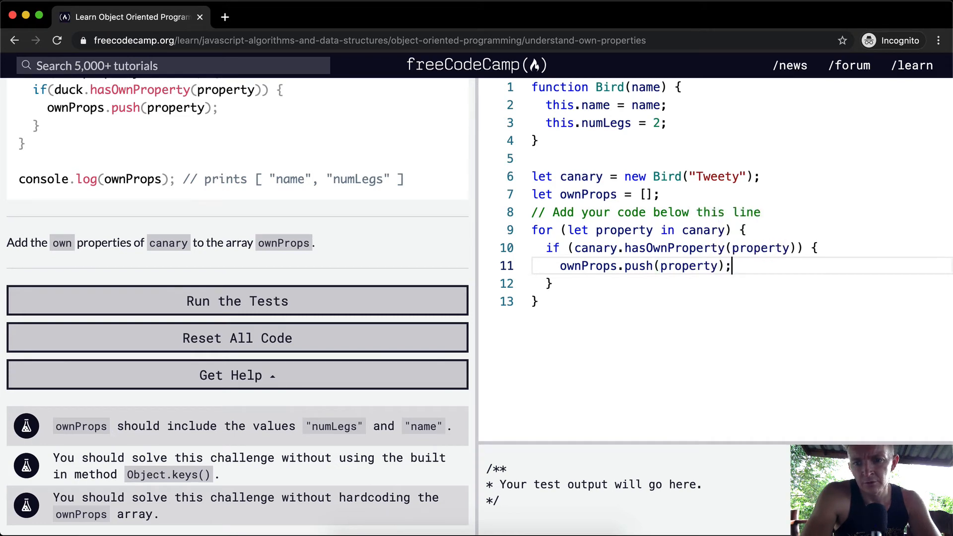
Log ownProps below the loop to confirm it holds name and numLegs.
{"action": "type", "text": "console"}
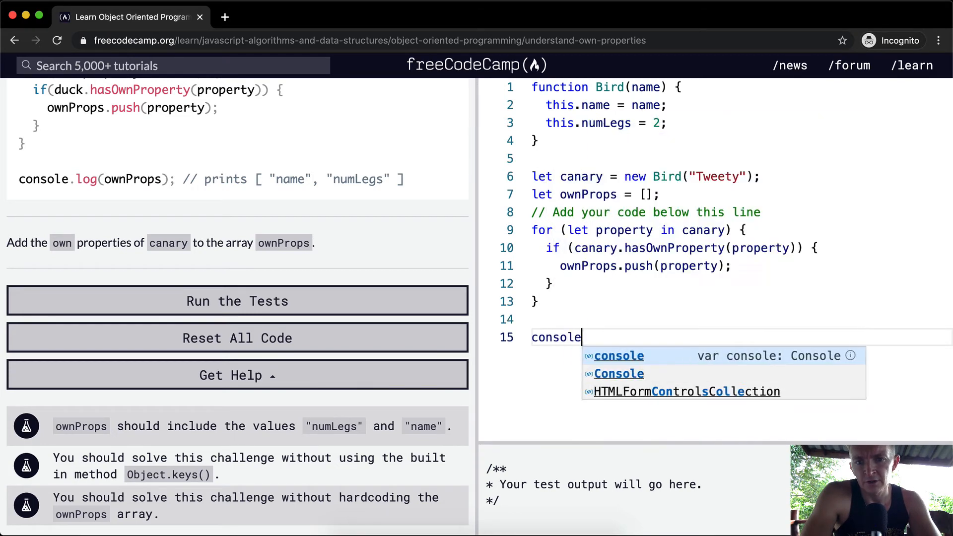
{"action": "type", "text": ".log(ownProps);"}
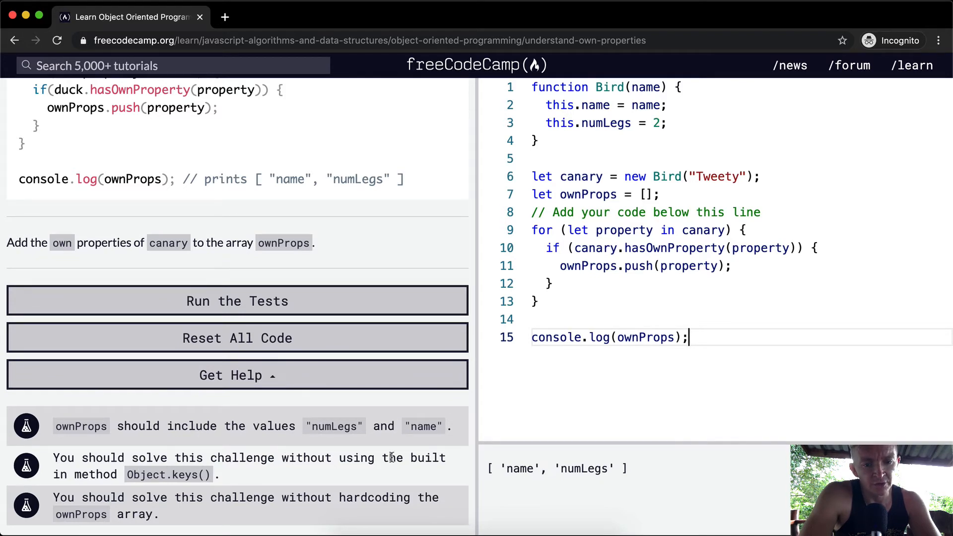
{"action": "mouse_move", "coordinate": [654, 419]}
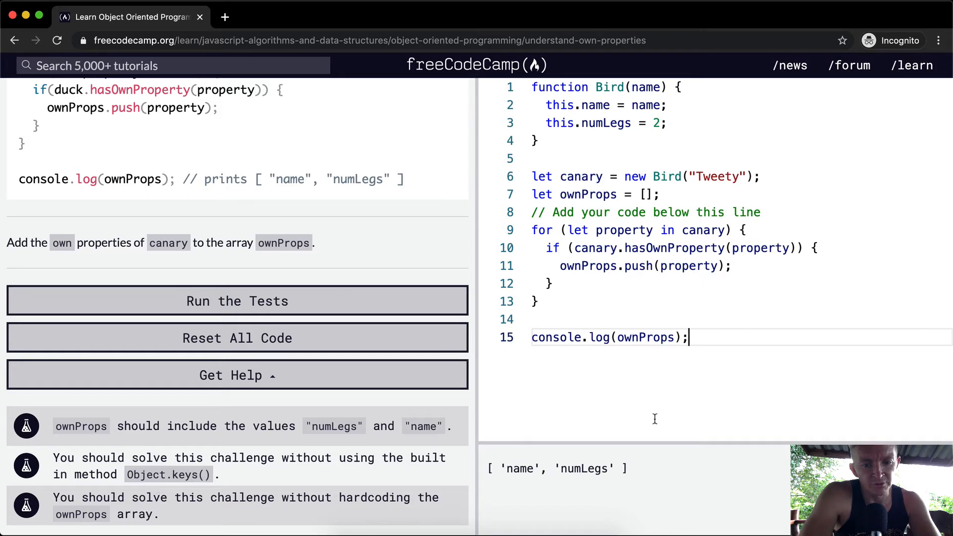
{"action": "key", "text": "Enter"}
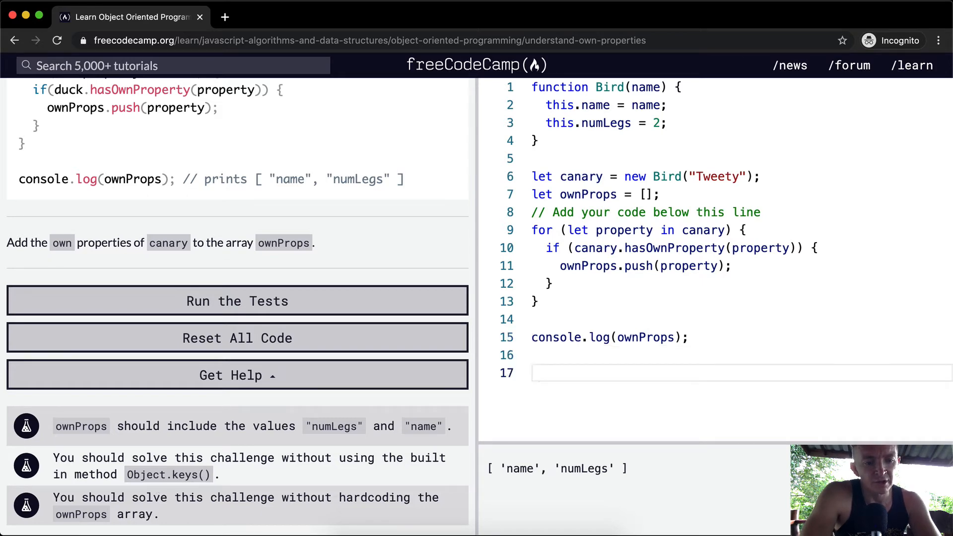
Add a console.log of Object.keys(canary) on the next line.
{"action": "type", "text": "console.log()"}
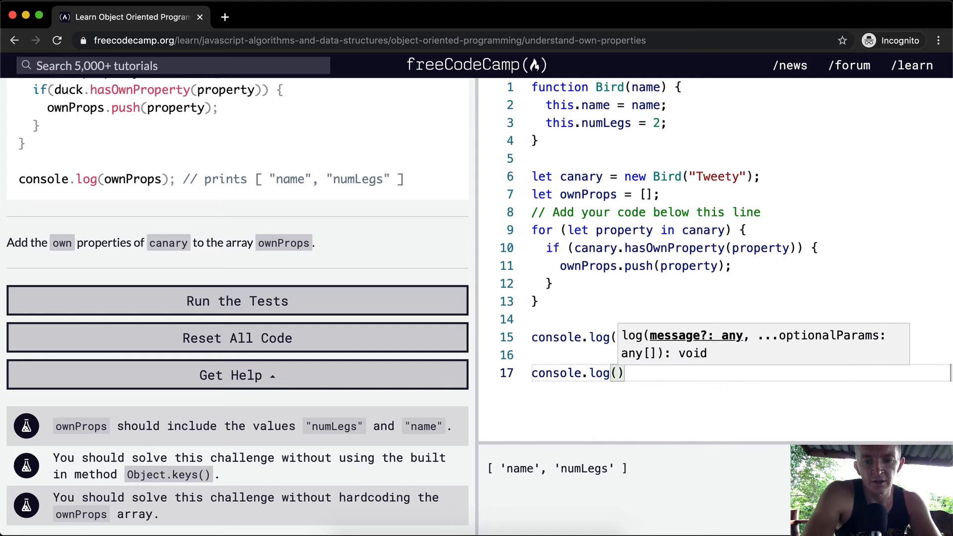
{"action": "type", "text": "Object.keys("}
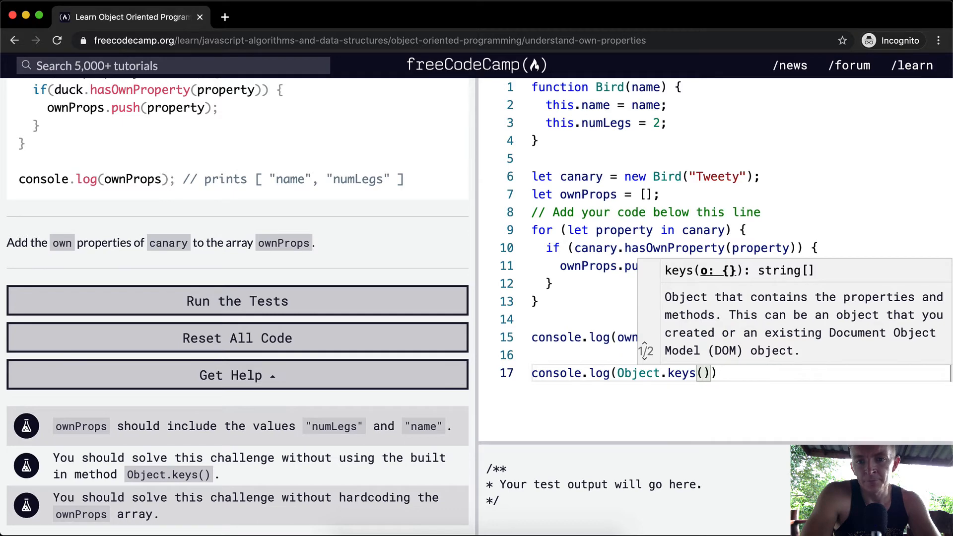
{"action": "type", "text": "canary"}
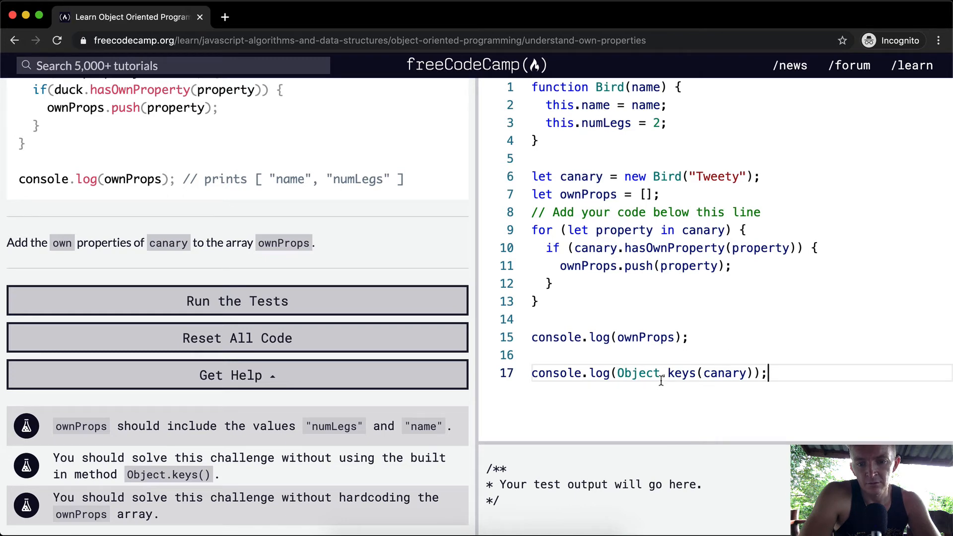
{"action": "mouse_move", "coordinate": [721, 377]}
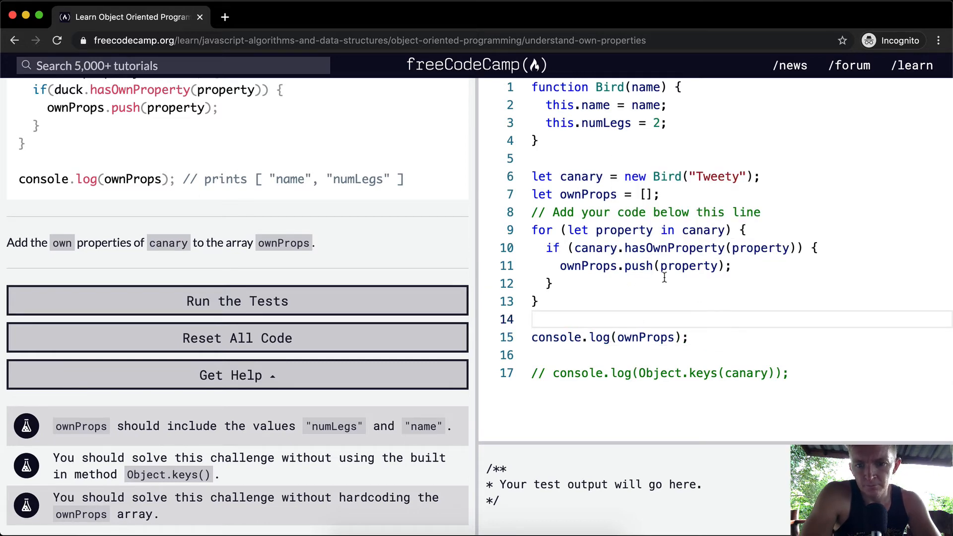
Toggle comments on the loop to compare outputs, then restore it and the Object.keys log.
{"action": "left_click", "coordinate": [537, 300]}
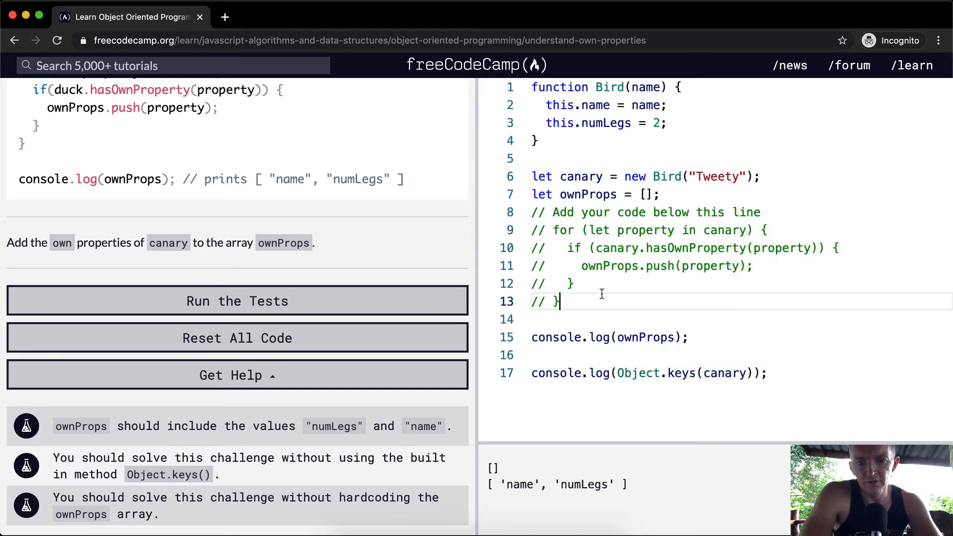
{"action": "left_click_drag", "start_coordinate": [589, 213], "coordinate": [559, 302]}
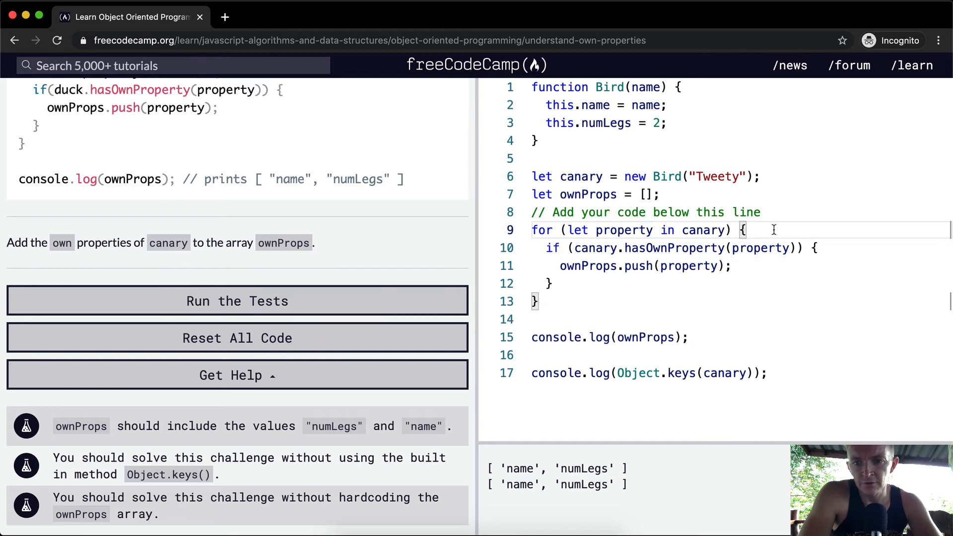
{"action": "type", "text": "console.lo"}
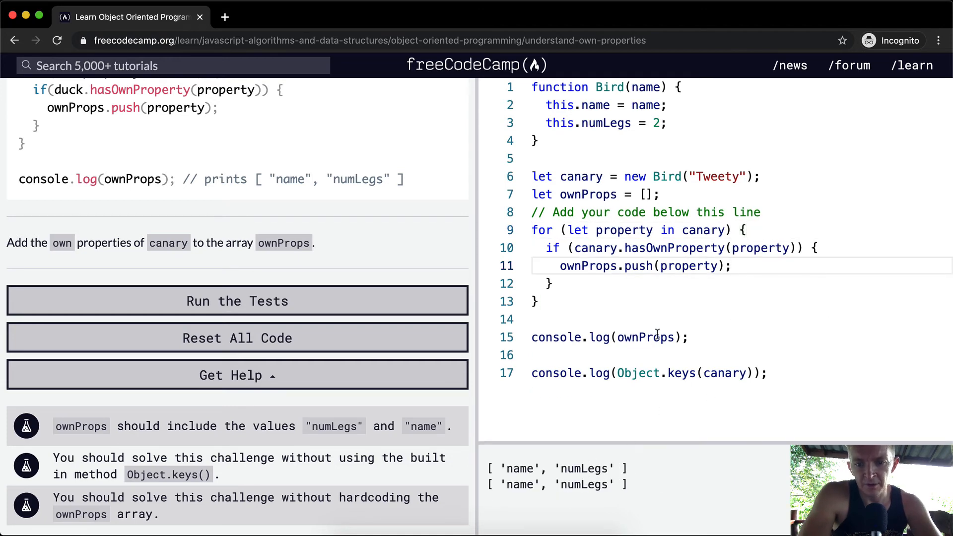
{"action": "mouse_move", "coordinate": [380, 311]}
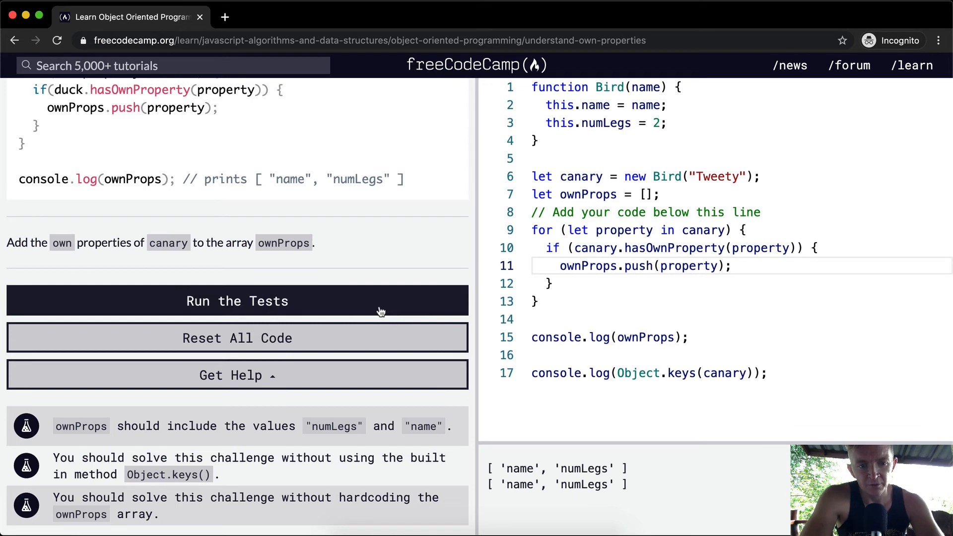
Run the tests: ownProps checks pass but the no-Object.keys() rule fails.
{"action": "left_click", "coordinate": [236, 300]}
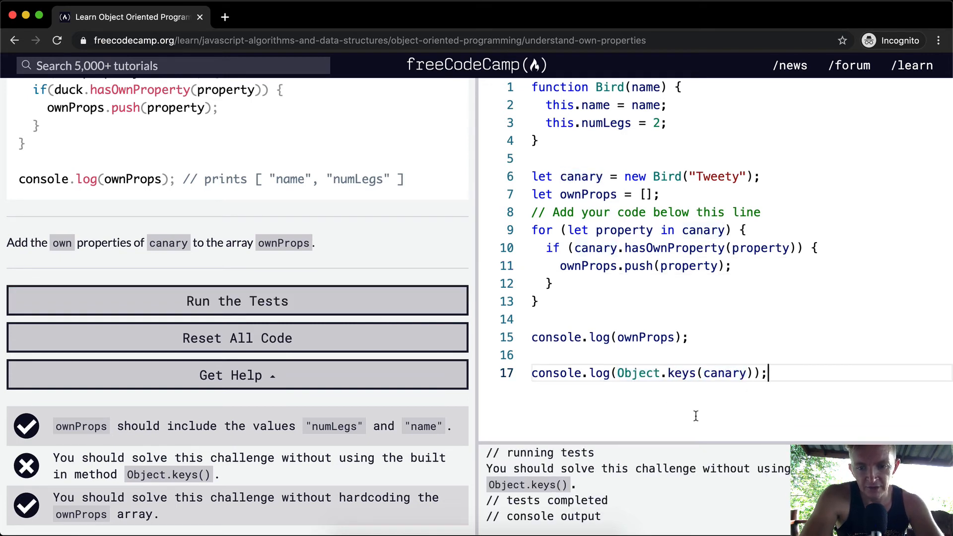
{"action": "key", "text": "enter"}
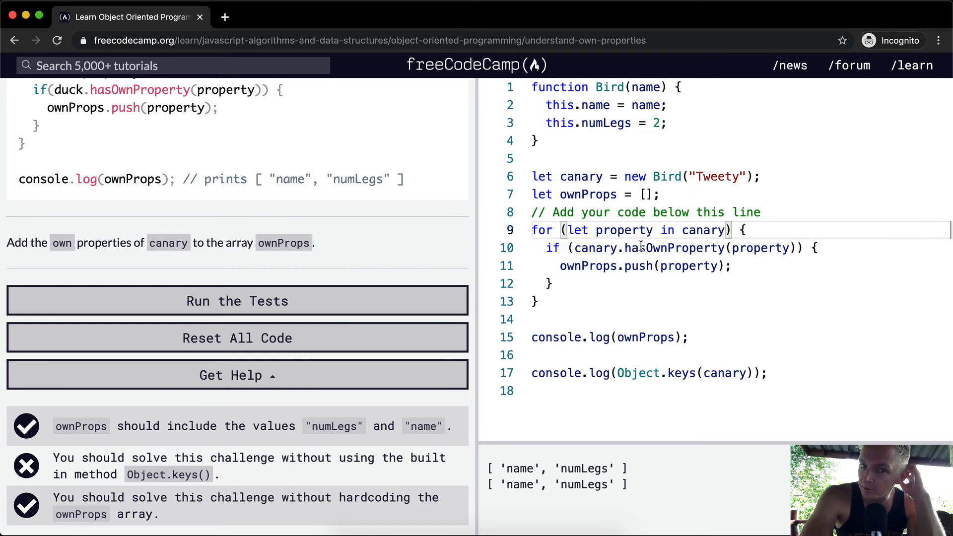
{"action": "double_click", "coordinate": [597, 106]}
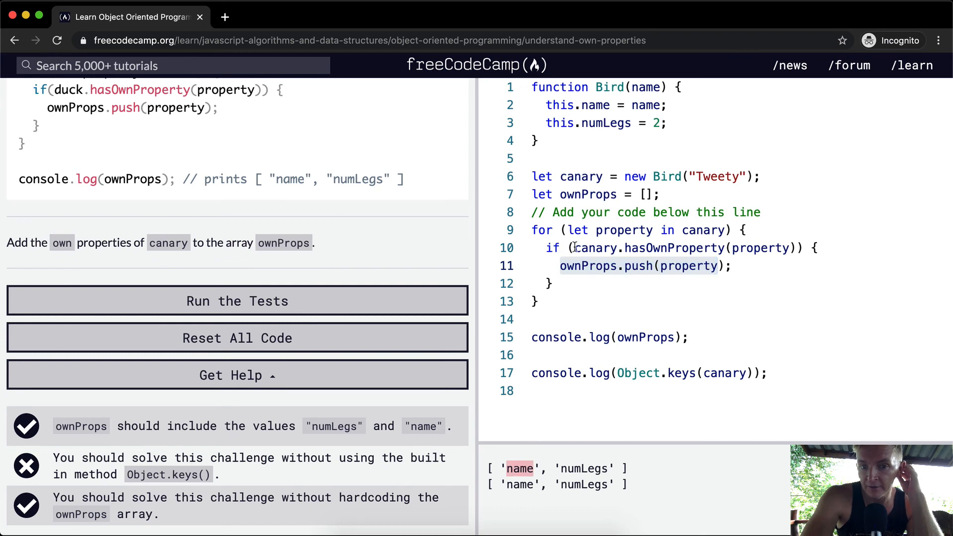
{"action": "double_click", "coordinate": [605, 124]}
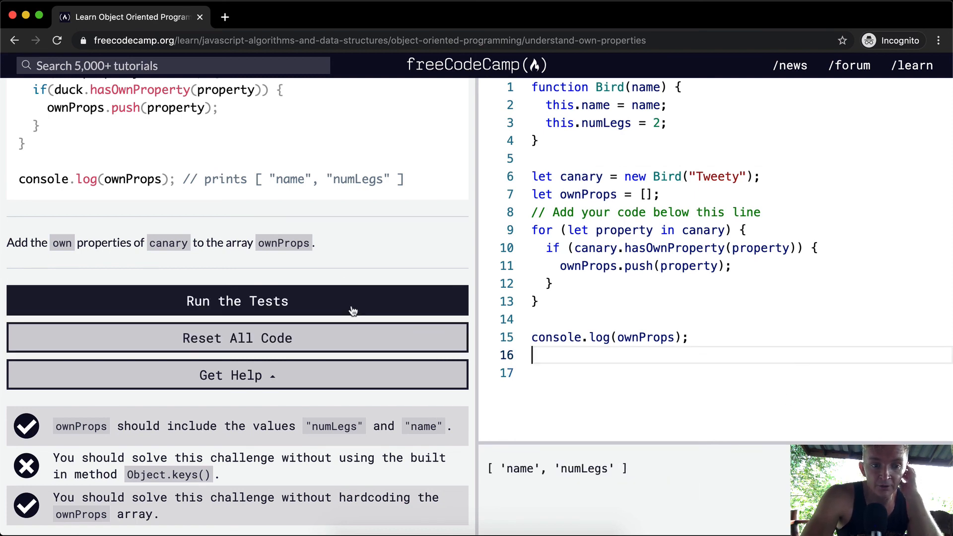
Run the tests on the final solution so all three pass and the challenge completes.
{"action": "left_click", "coordinate": [236, 301]}
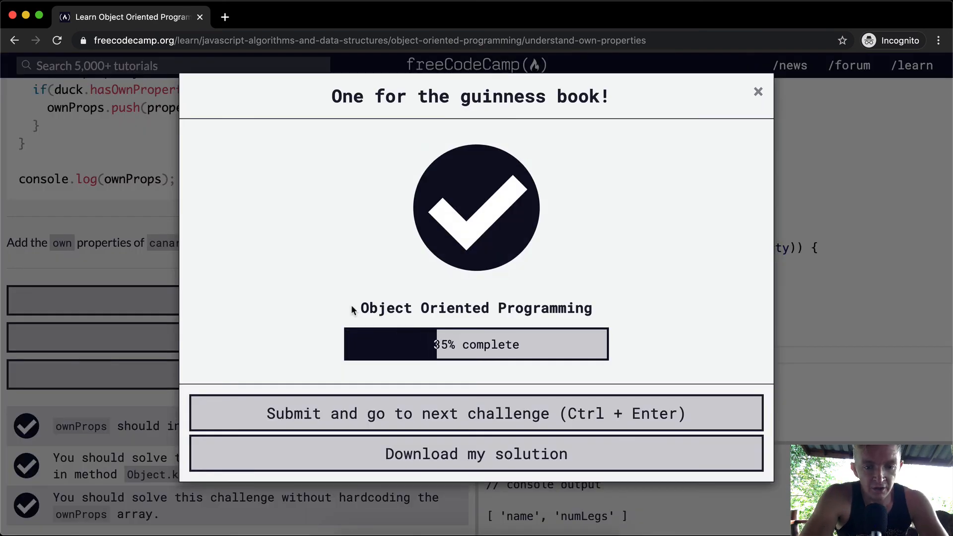
{"action": "mouse_move", "coordinate": [621, 391]}
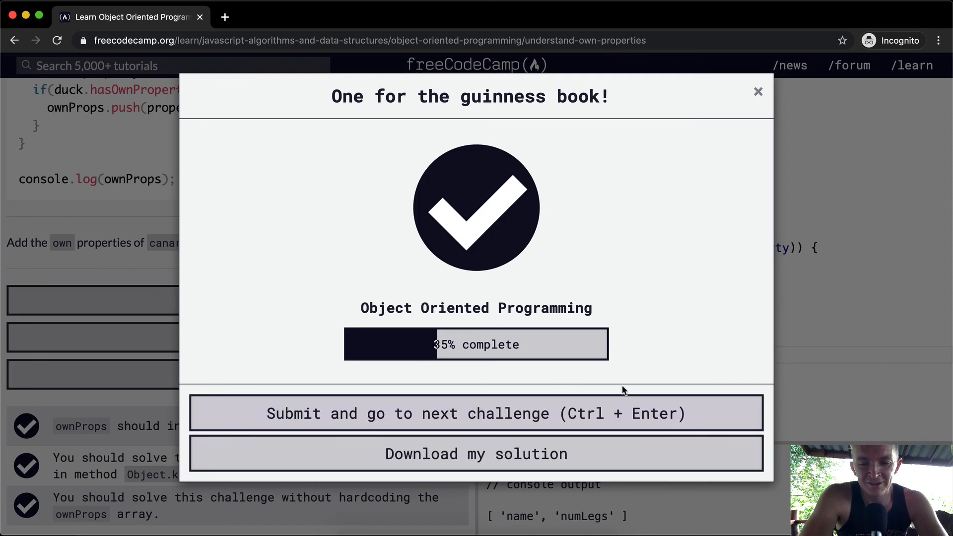